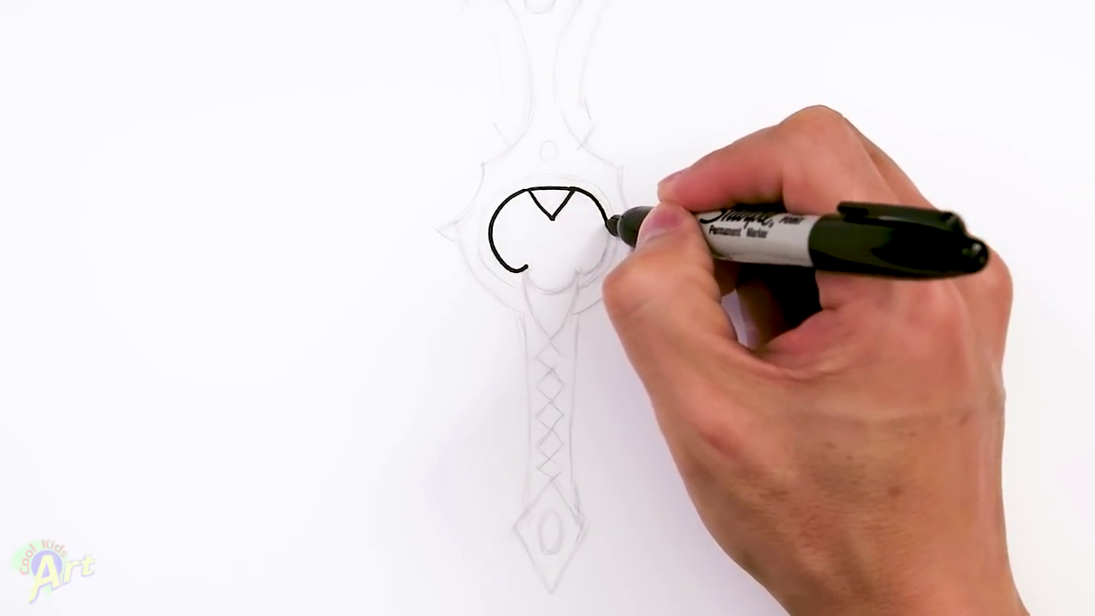
pyautogui.moveTo(616, 225); pyautogui.dragTo(582, 265)
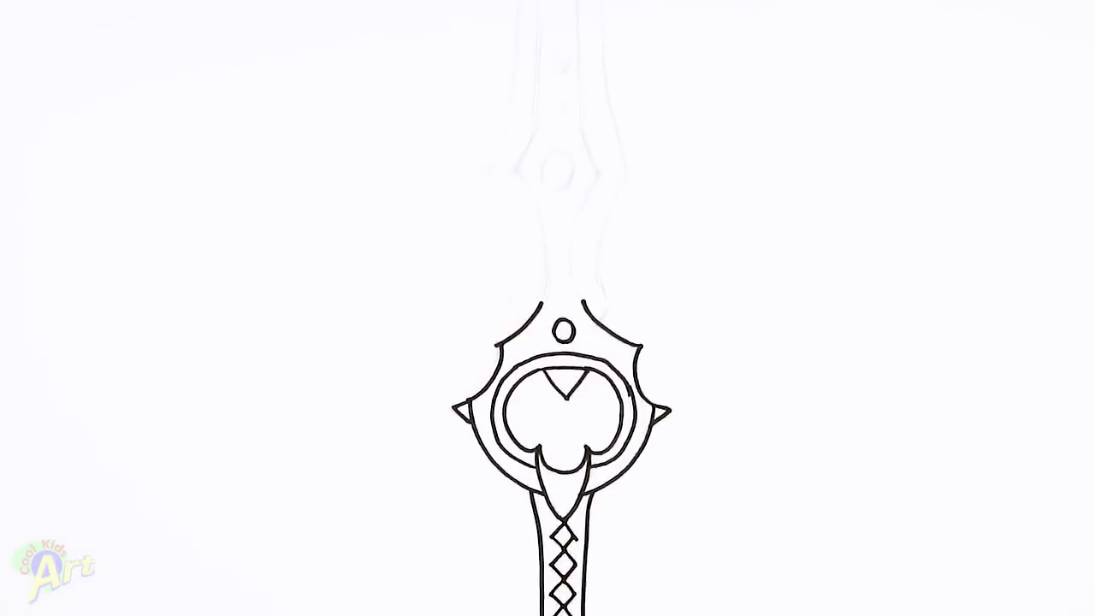
pyautogui.scroll(-3)
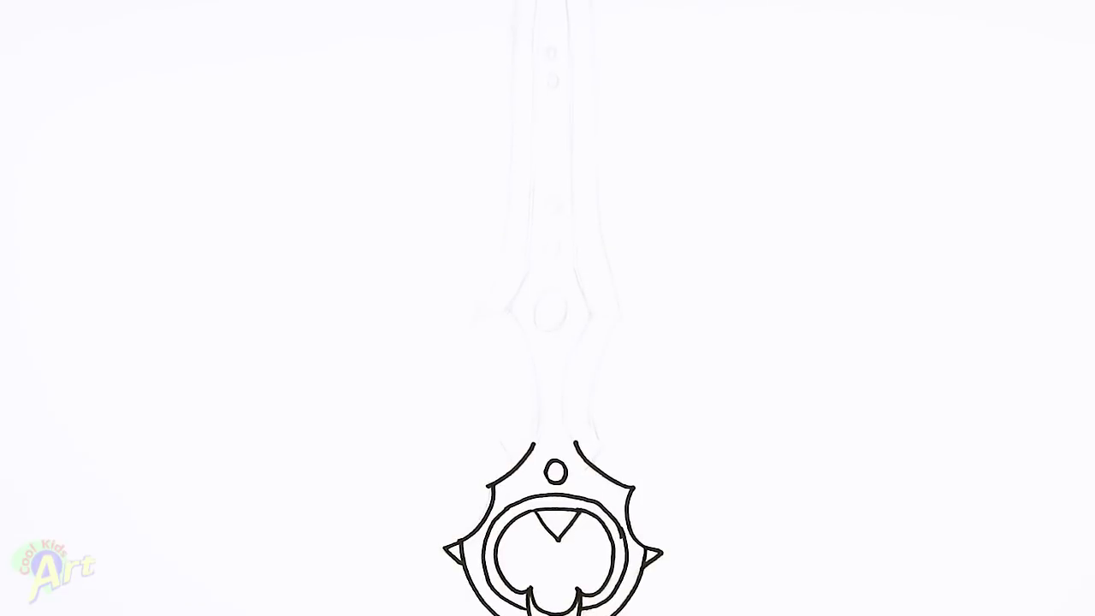